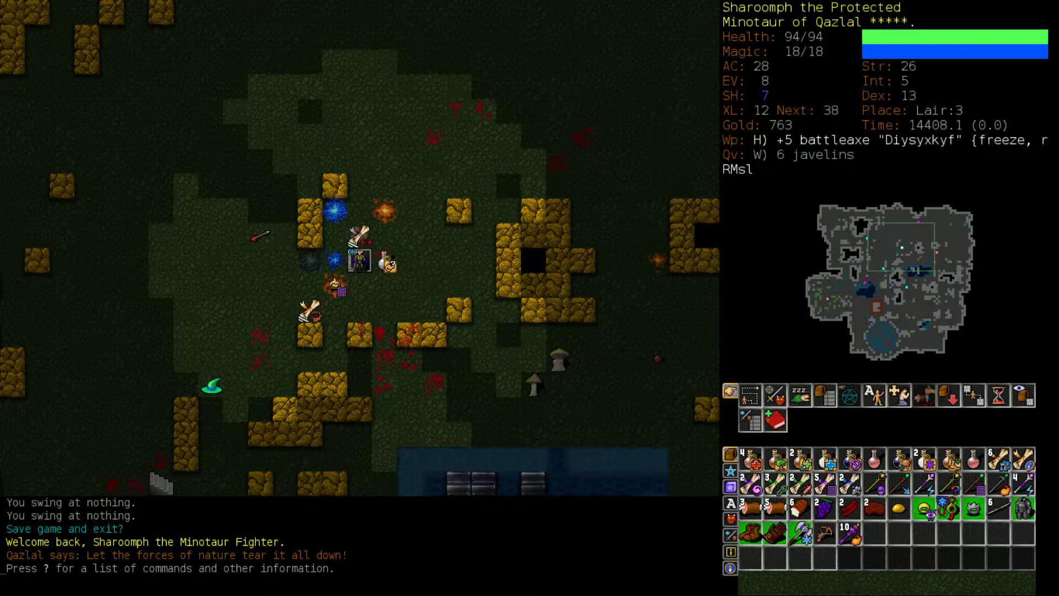
- Descend two staircases from Lair:3 down to Lair:5
key(>)
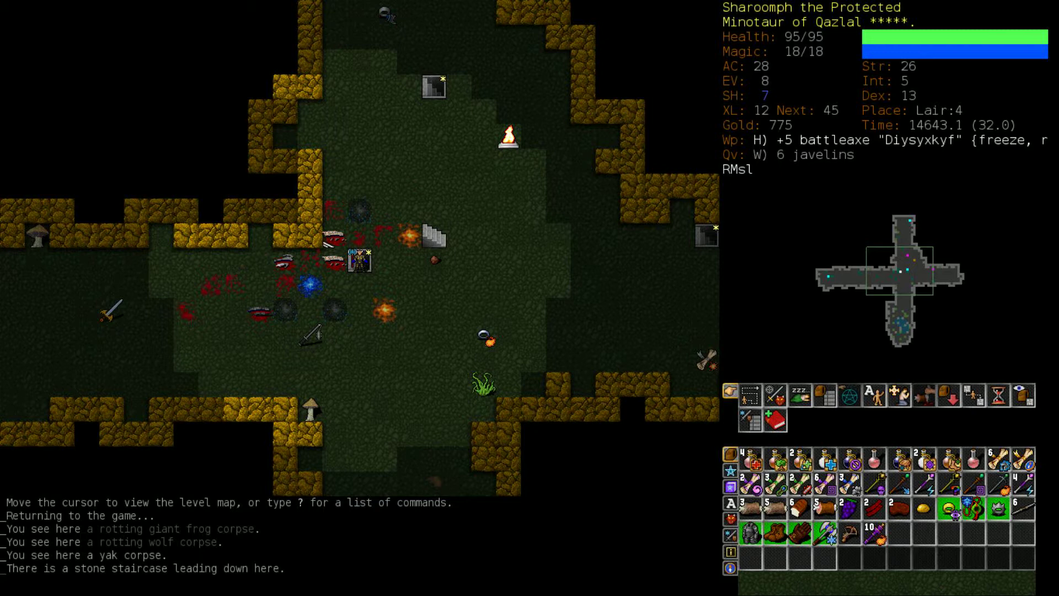
key(>)
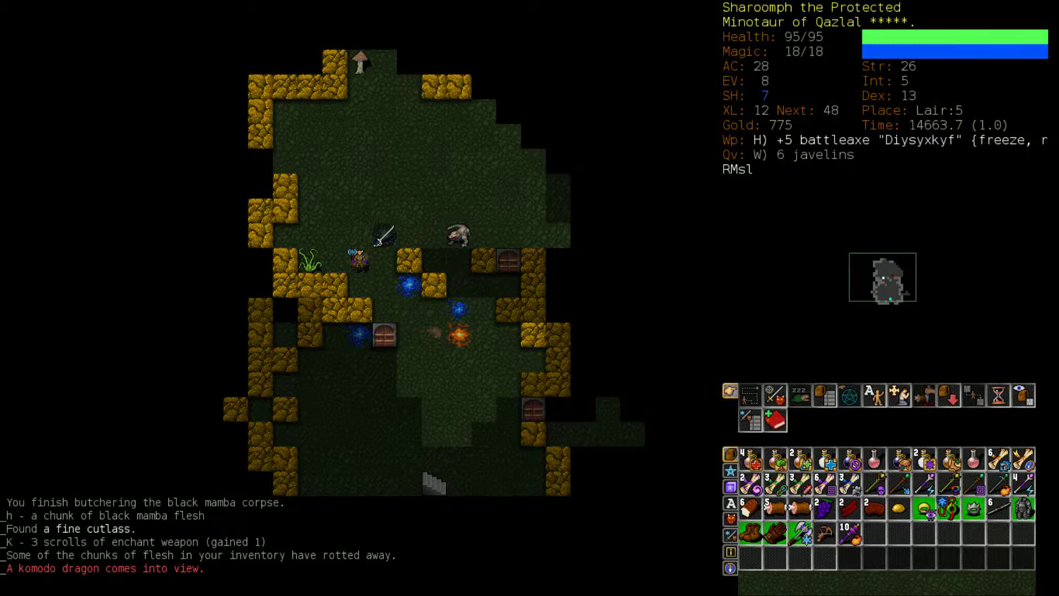
- Throw javelins at the komodo dragon, then wield the +8 cutlass of Quis
key(f)
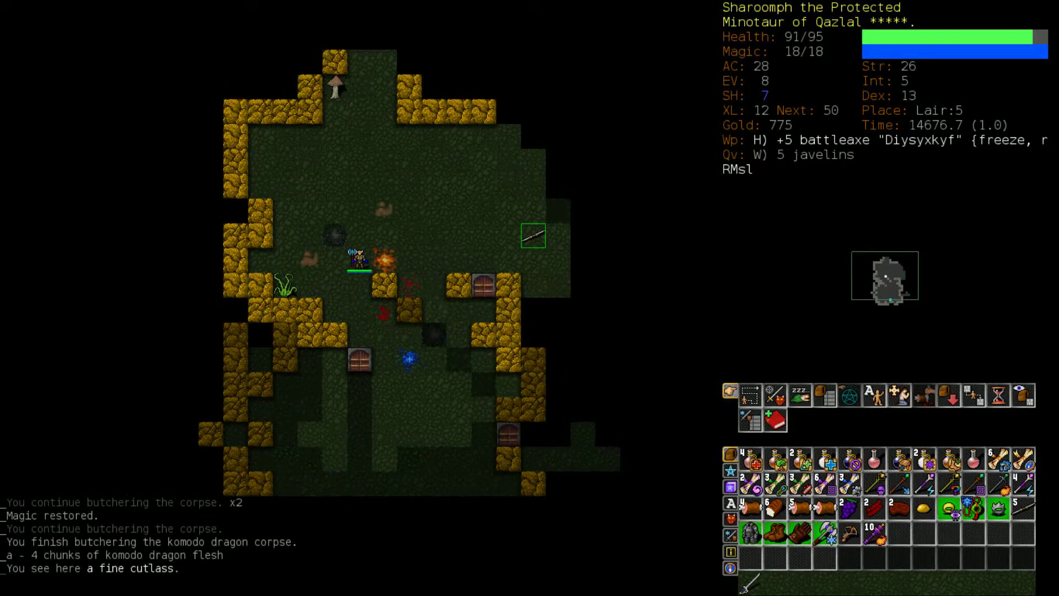
key(w)
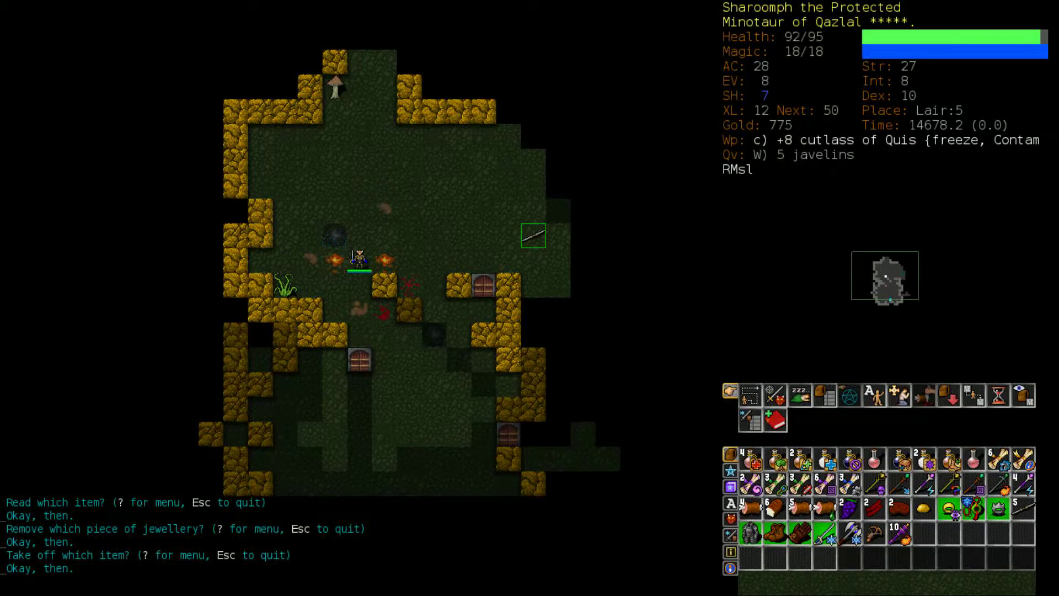
- Re-wield the +5 battleaxe Diysyxkyf, confirming the cutlass of Quis comes off
key(w)
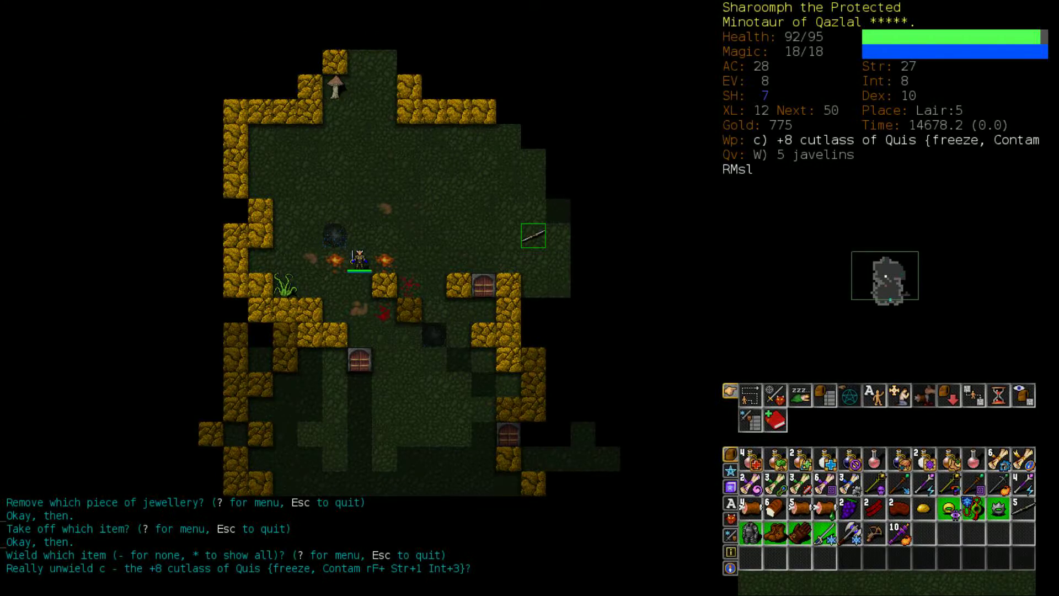
key(y)
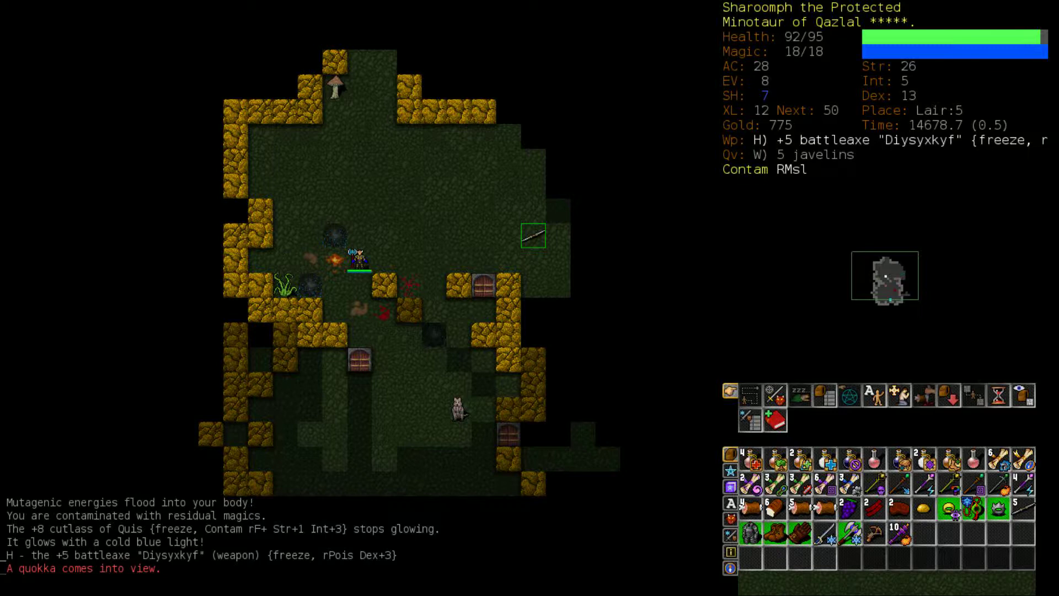
key(q)
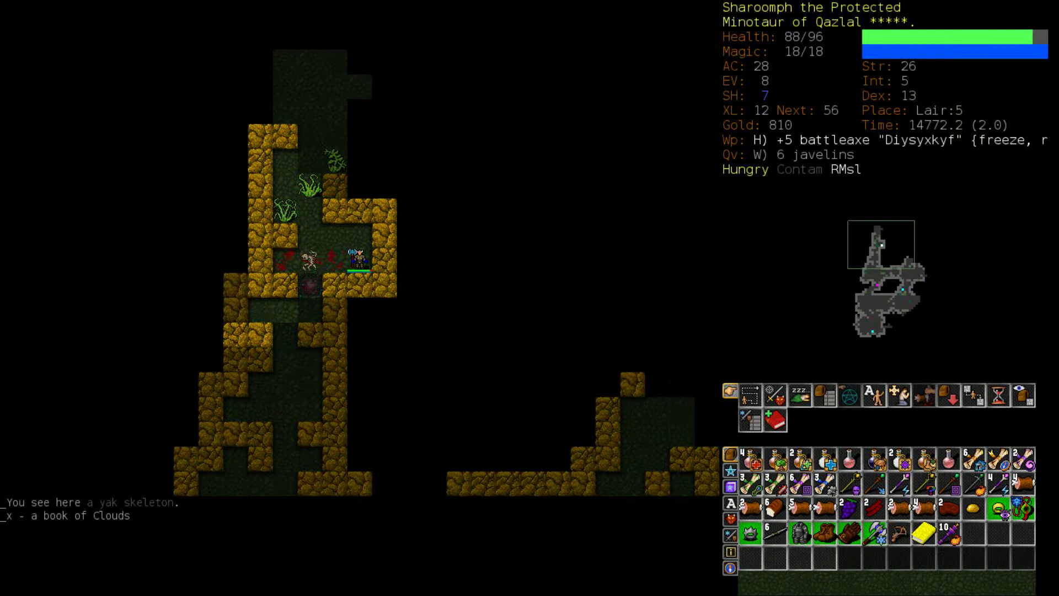
- Browse both pages of carried items in the drop menu, then close it
key(d)
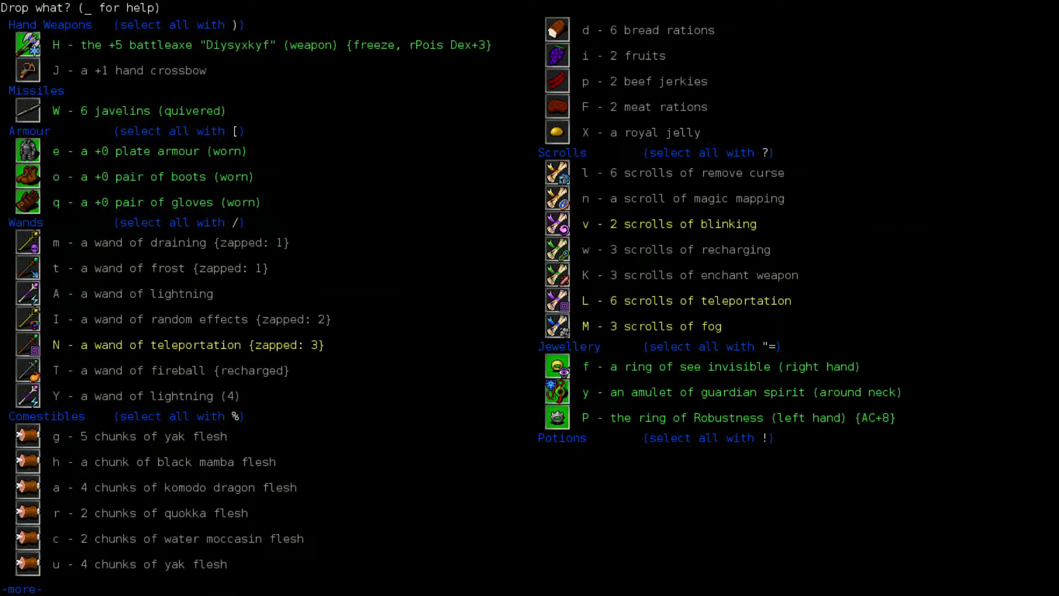
key(space)
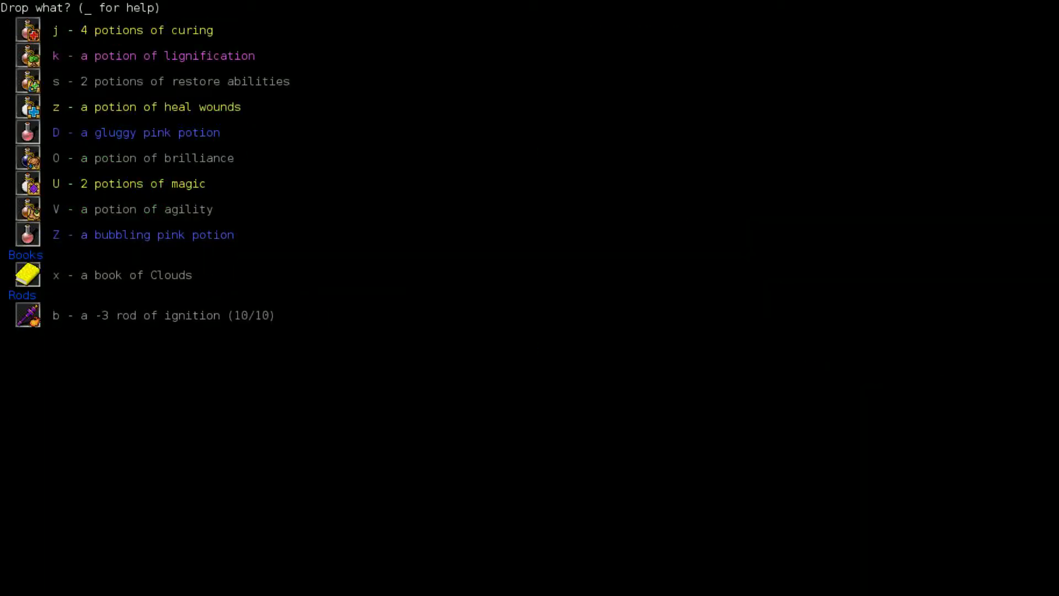
key(r)
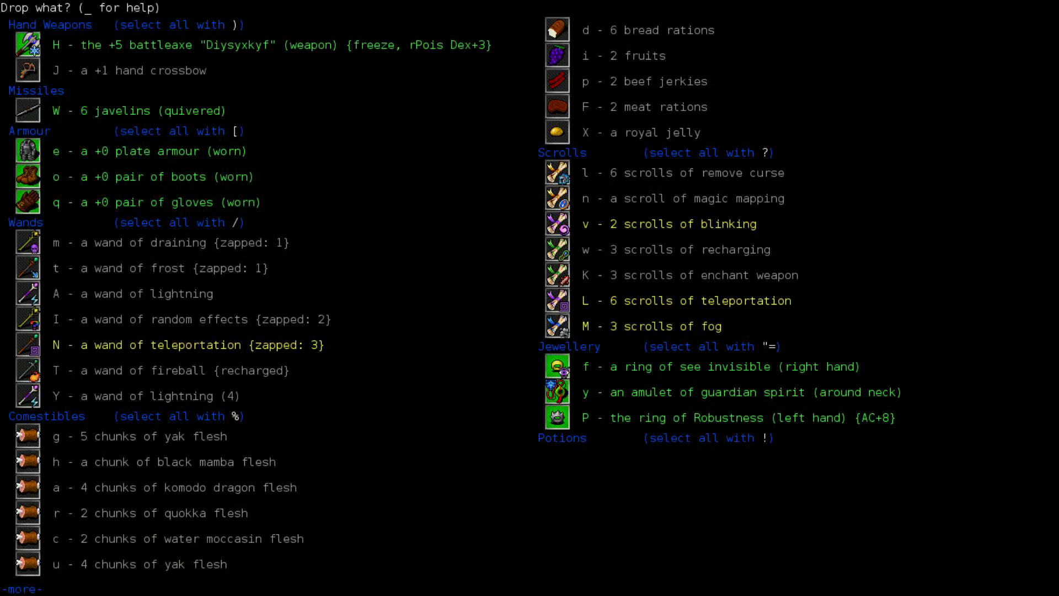
key(space)
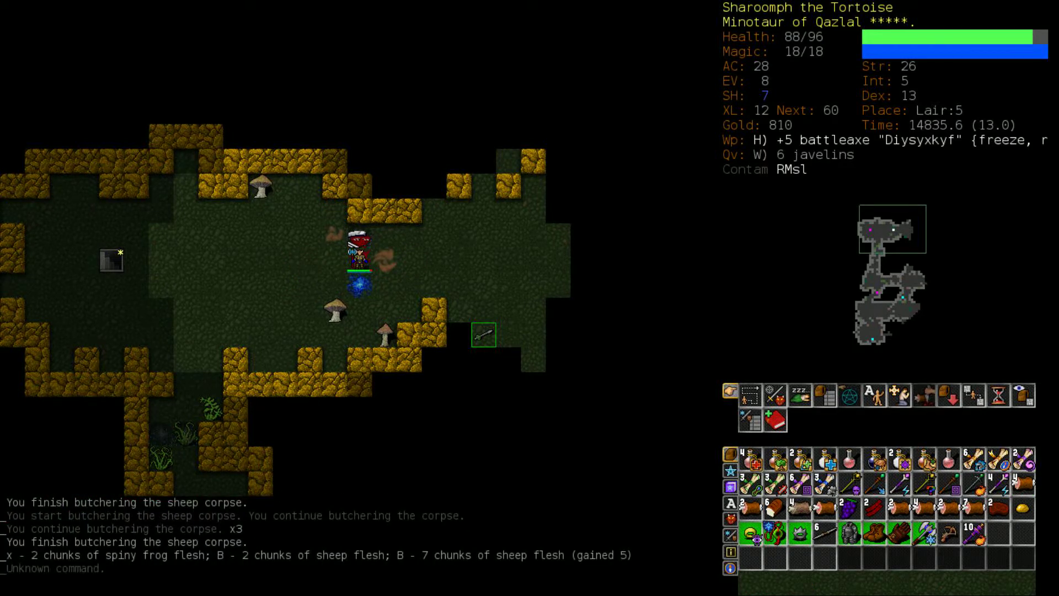
- Wait out the wolf fight, collect the book of the Sky and 19 gold, and reopen the drop menu
key(5)
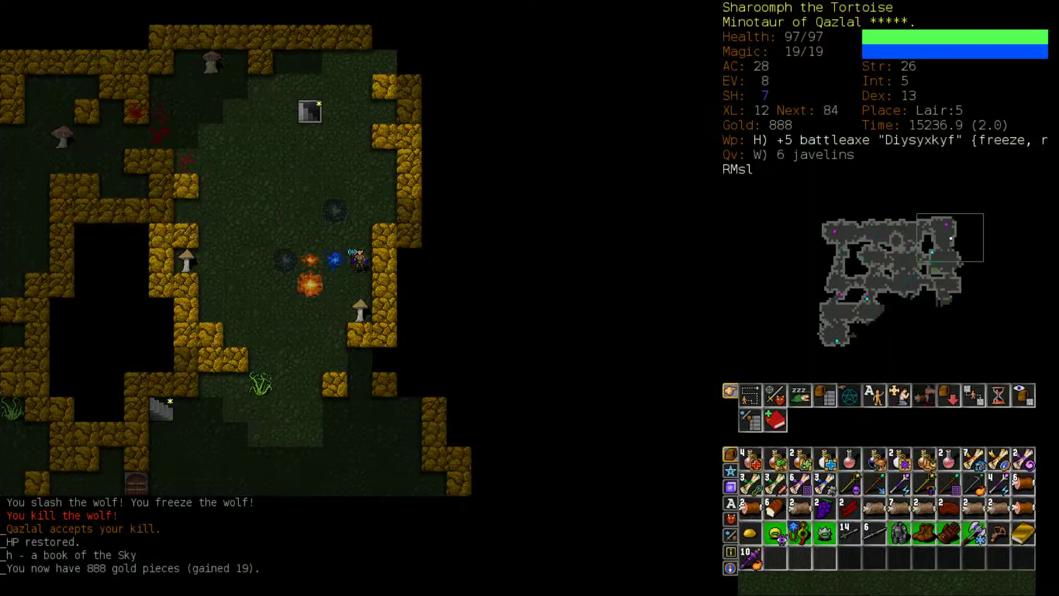
key(d)
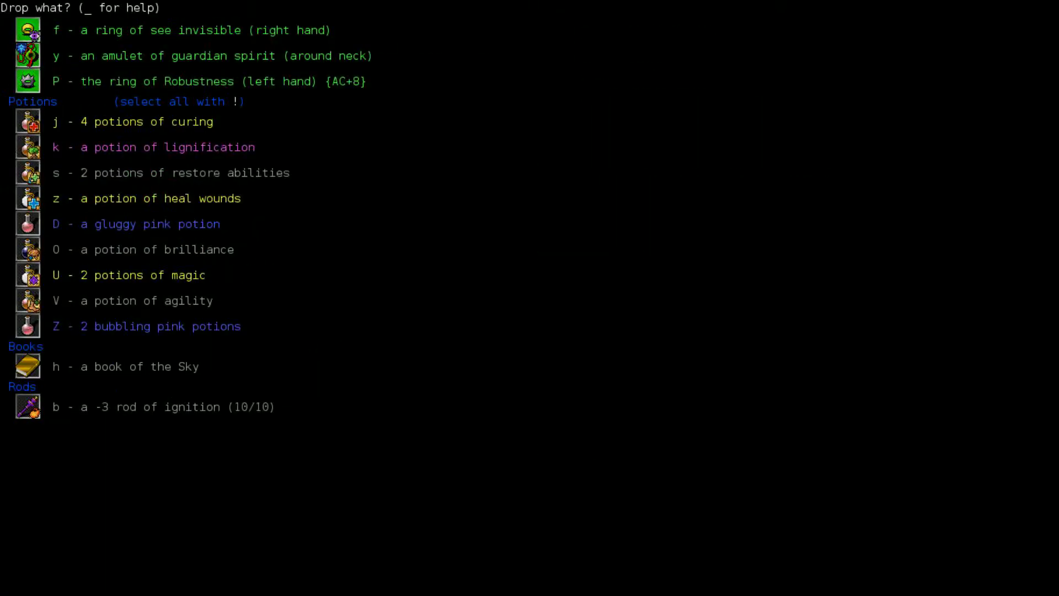